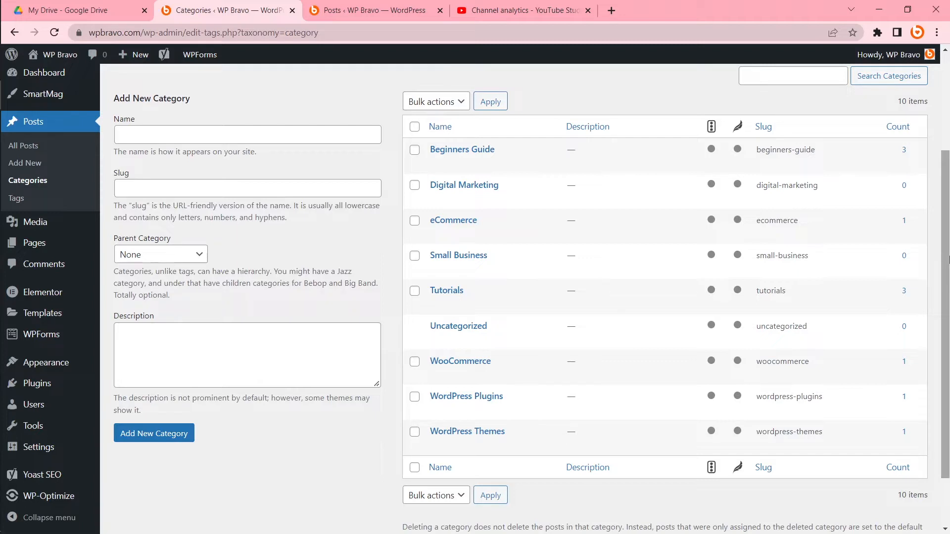
mouse_move(459, 326)
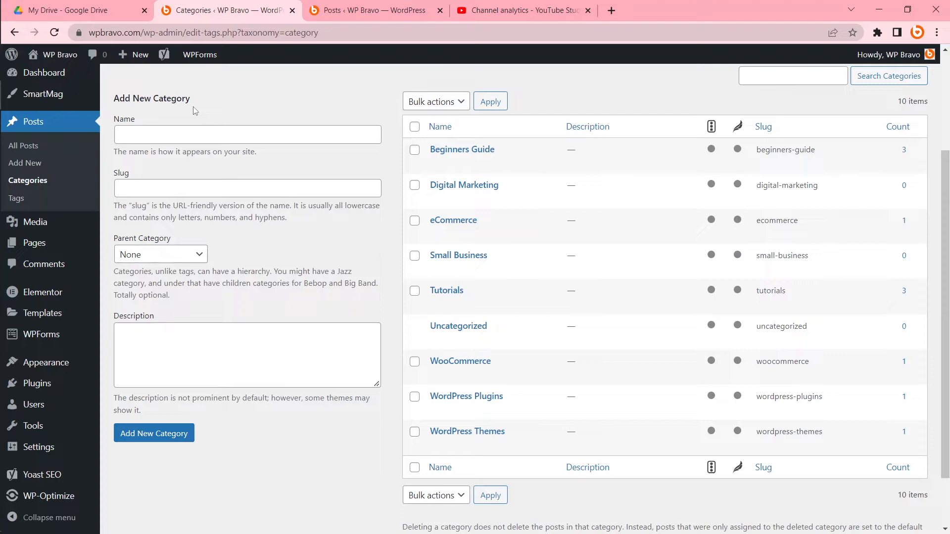
mouse_move(399, 160)
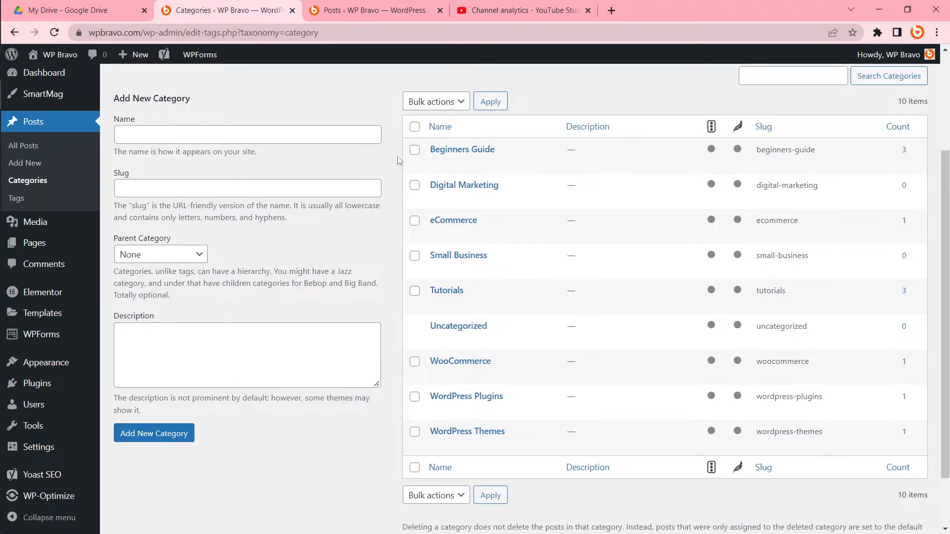
mouse_move(343, 86)
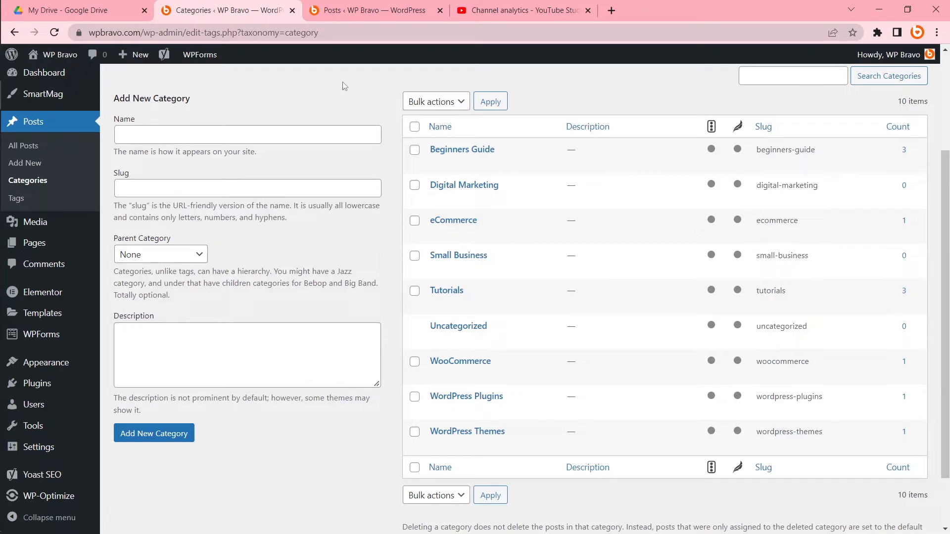
mouse_move(458, 326)
text(b)
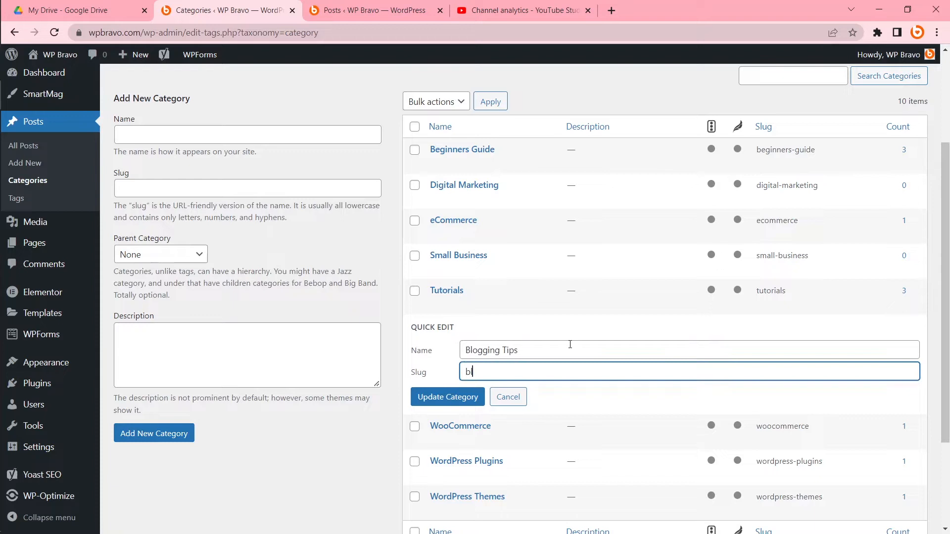
- Finish typing the slug 'blogging-tips' and save the renamed Blogging Tips category
text(logging-ti)
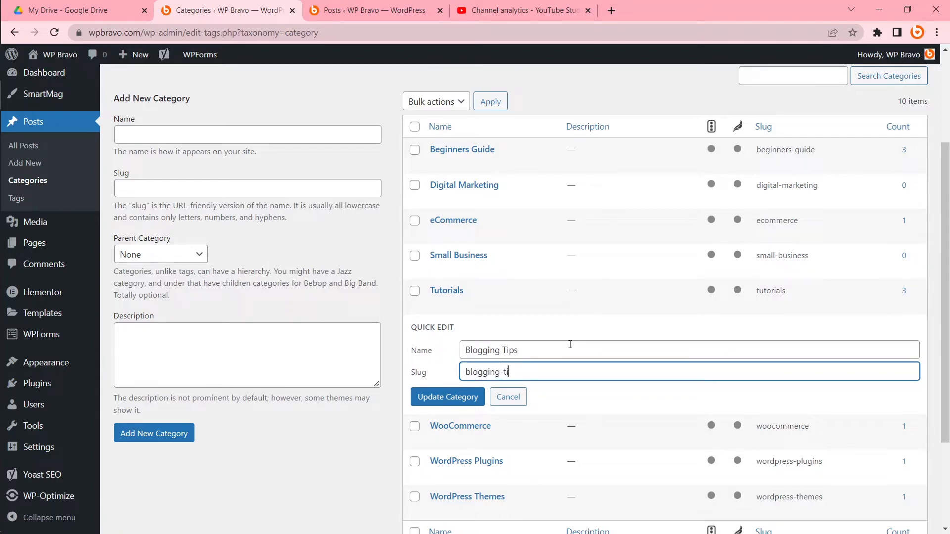
click(447, 397)
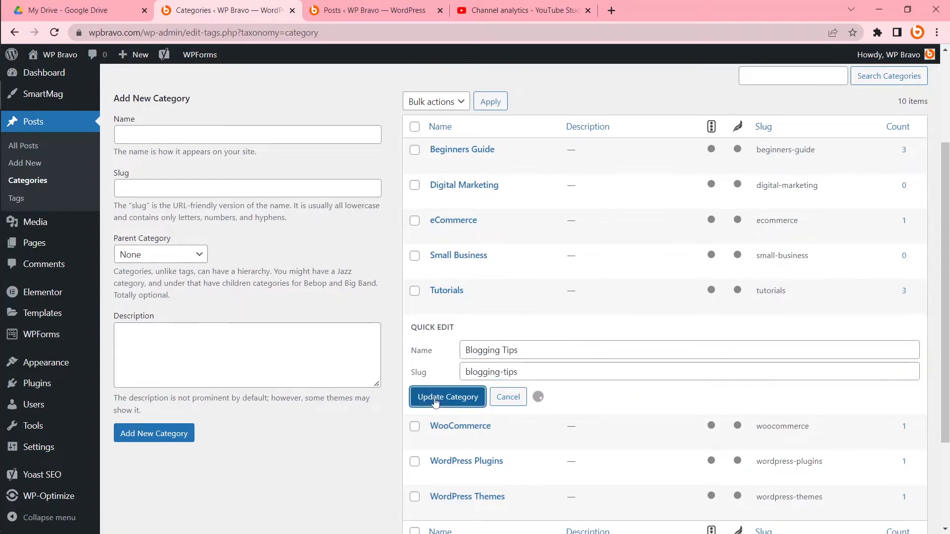
click(448, 396)
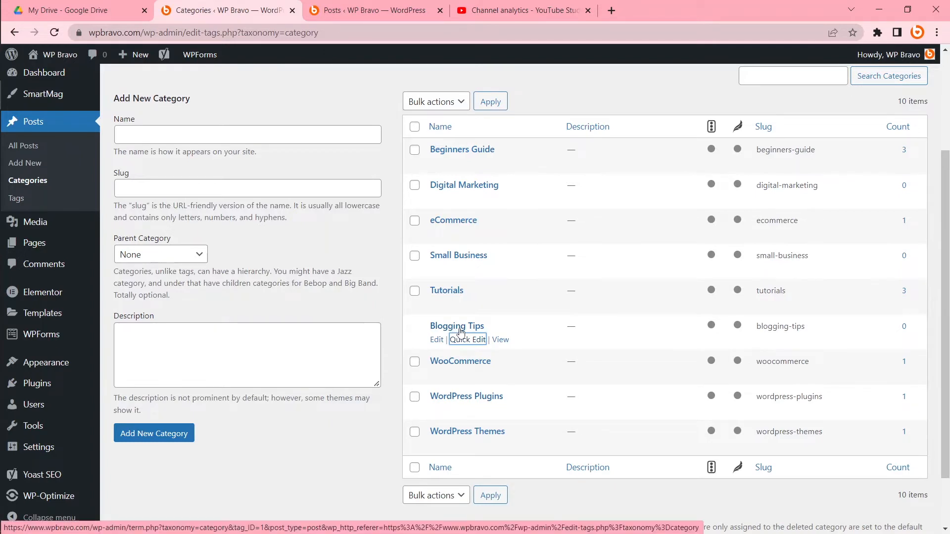
click(247, 355)
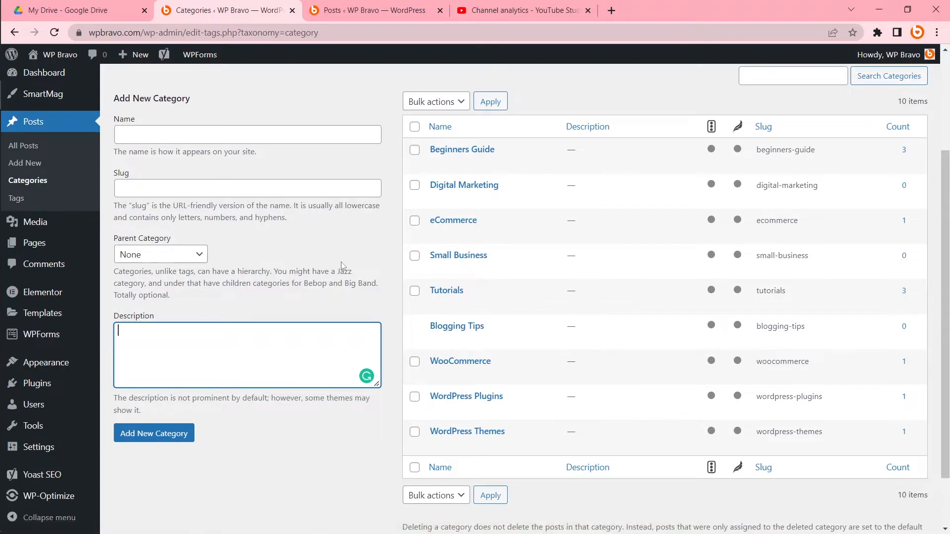
mouse_move(456, 326)
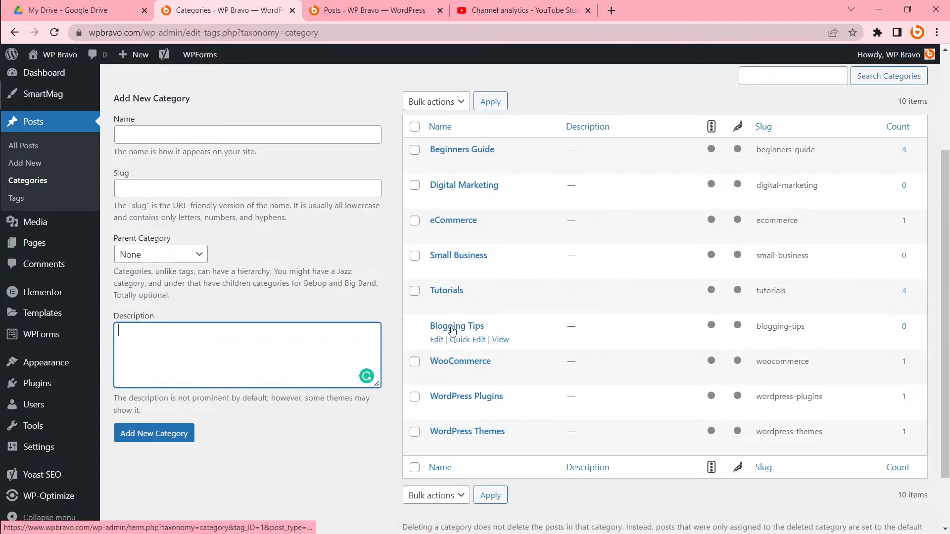
mouse_move(462, 233)
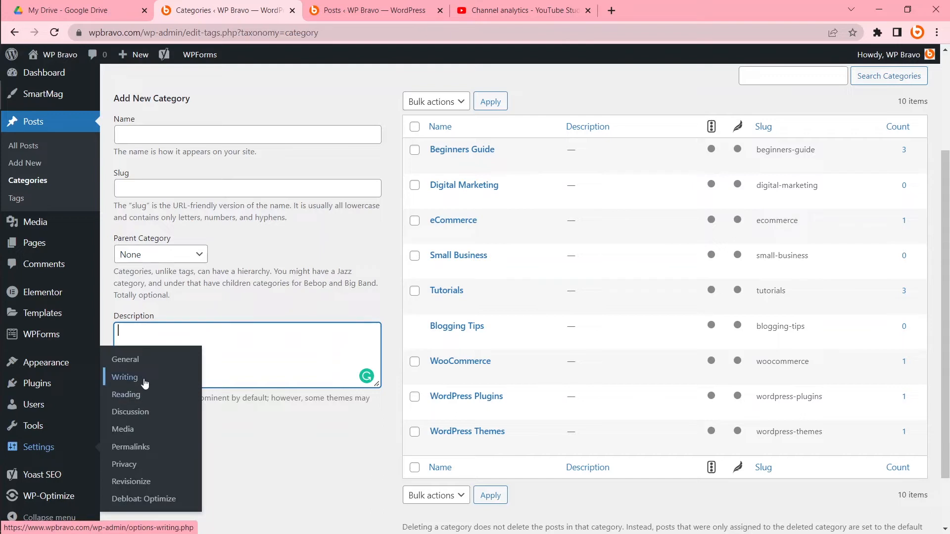
- In Settings > Writing, choose Tutorials as the Default Post Category, then return to Posts > Categories
click(124, 377)
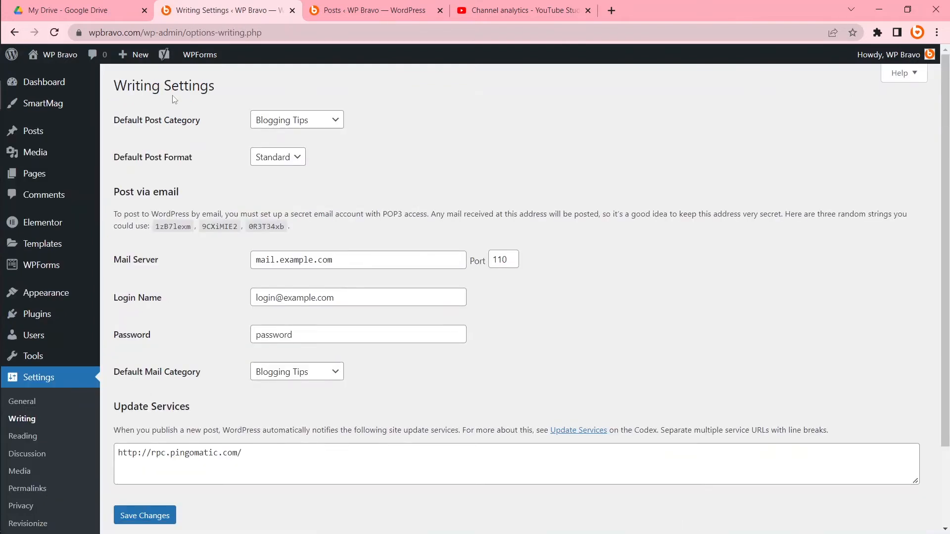
mouse_move(139, 129)
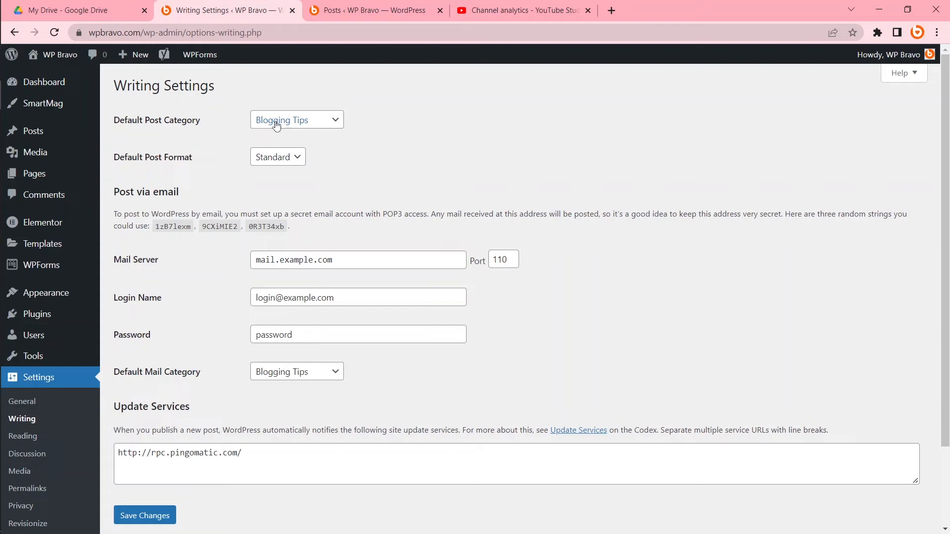
click(296, 119)
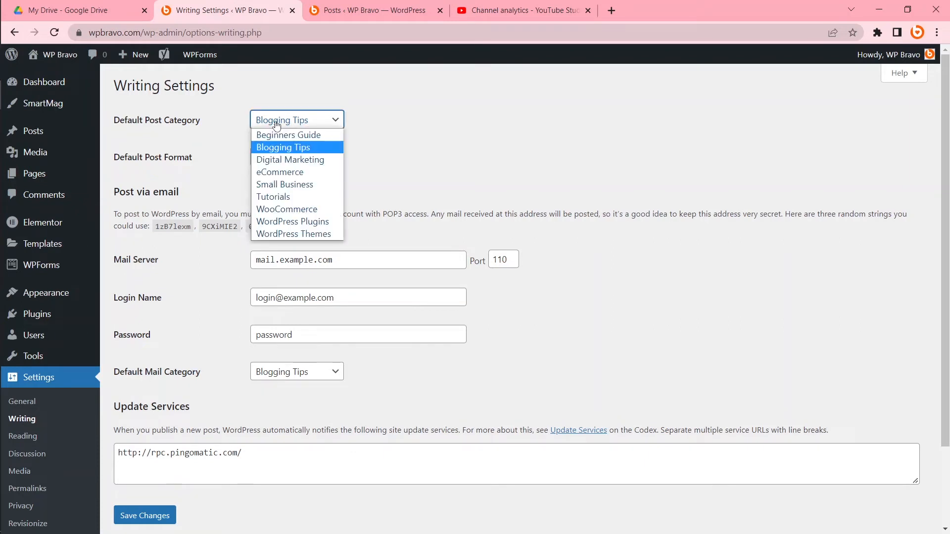
mouse_move(273, 197)
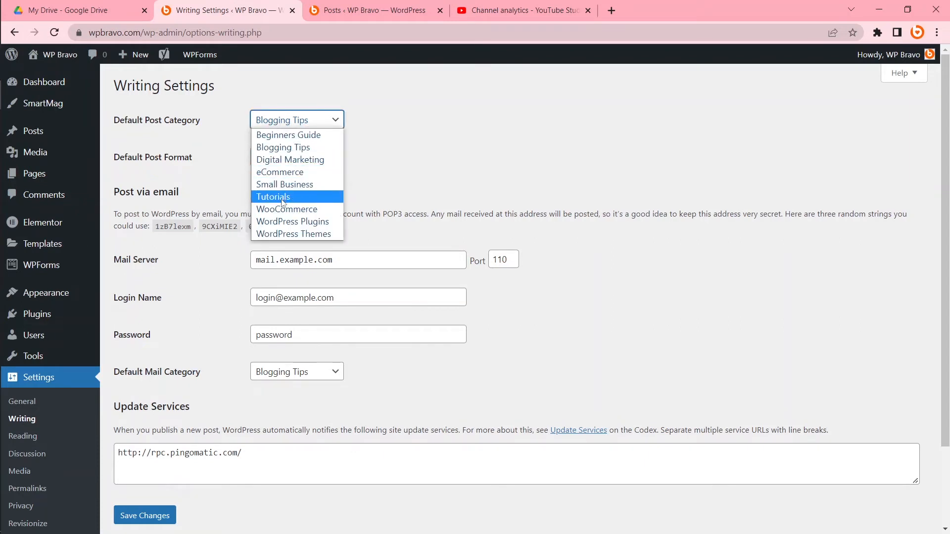
click(273, 197)
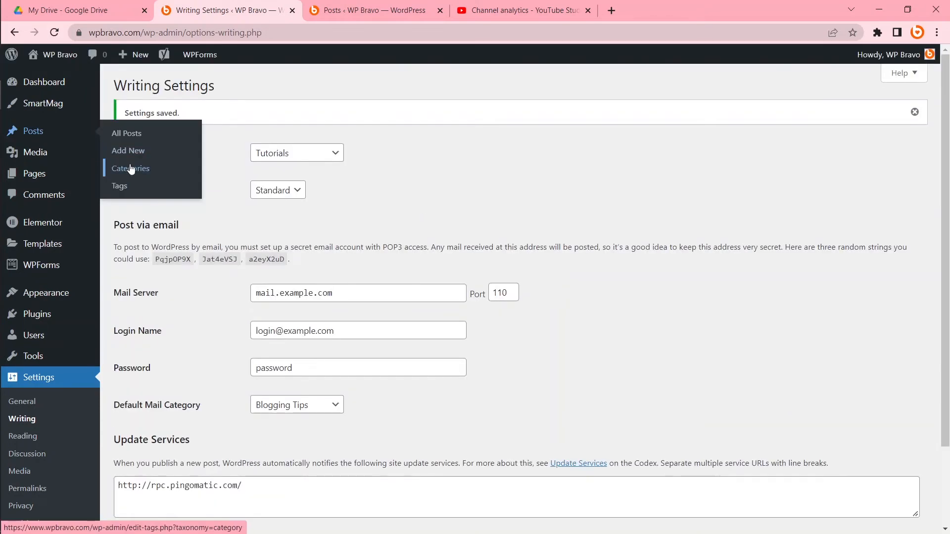
click(130, 168)
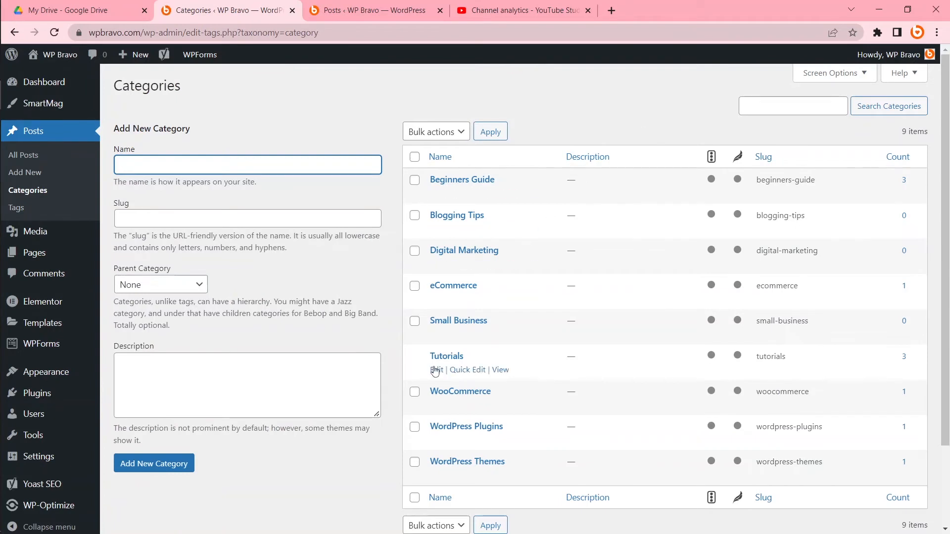
mouse_move(500, 370)
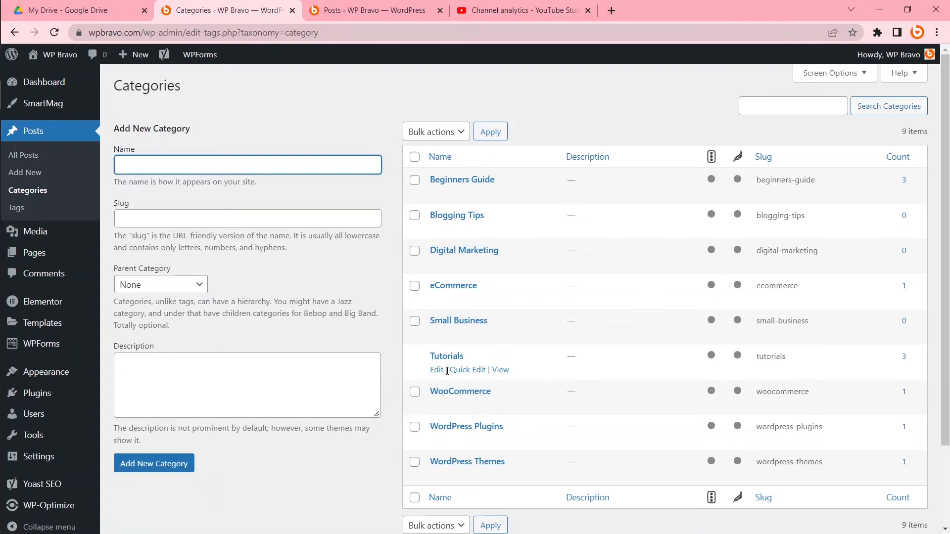
mouse_move(503, 218)
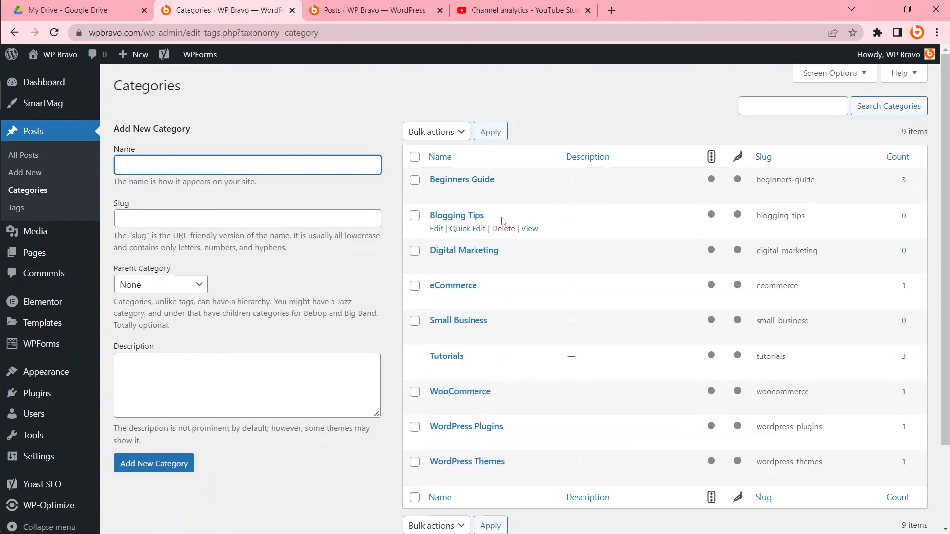
- Quick Edit Blogging Tips to rename it Uncategorized, then delete it and confirm with OK
click(467, 228)
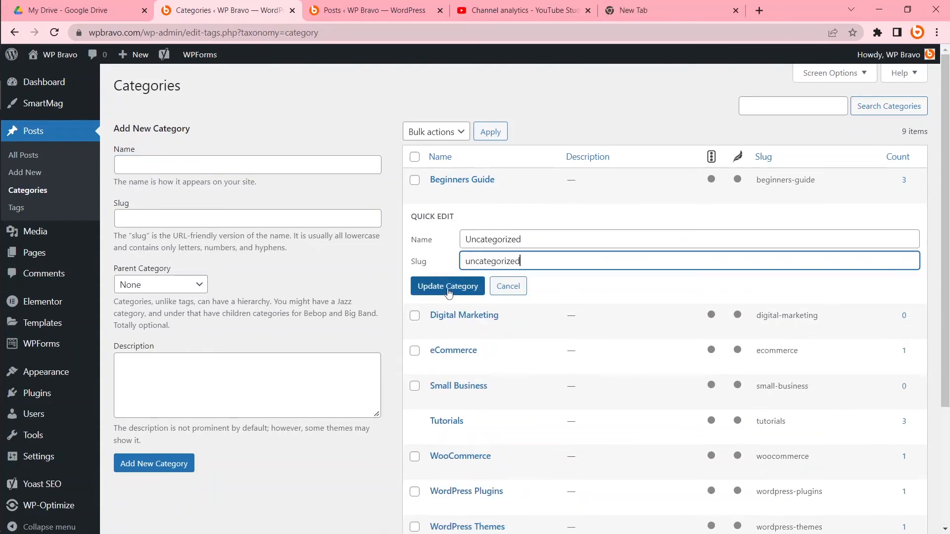
click(447, 286)
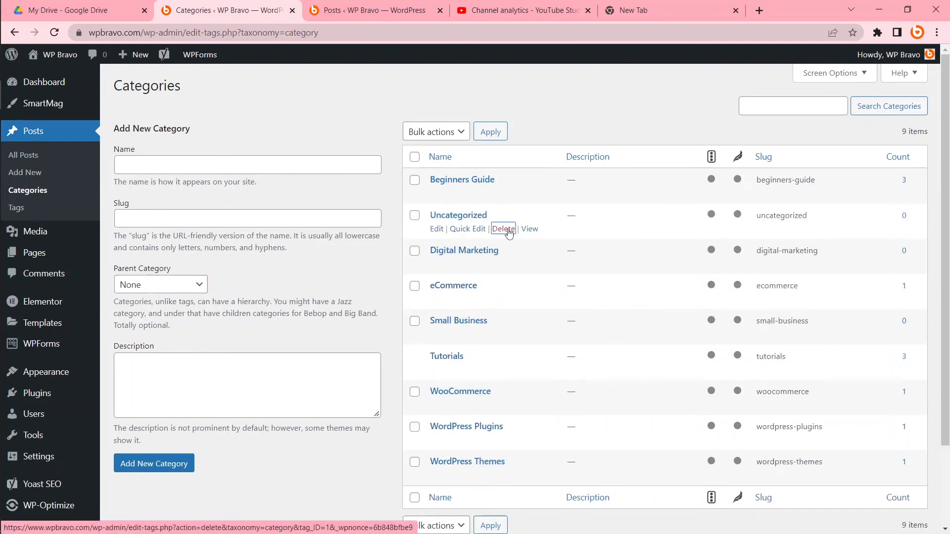
click(503, 229)
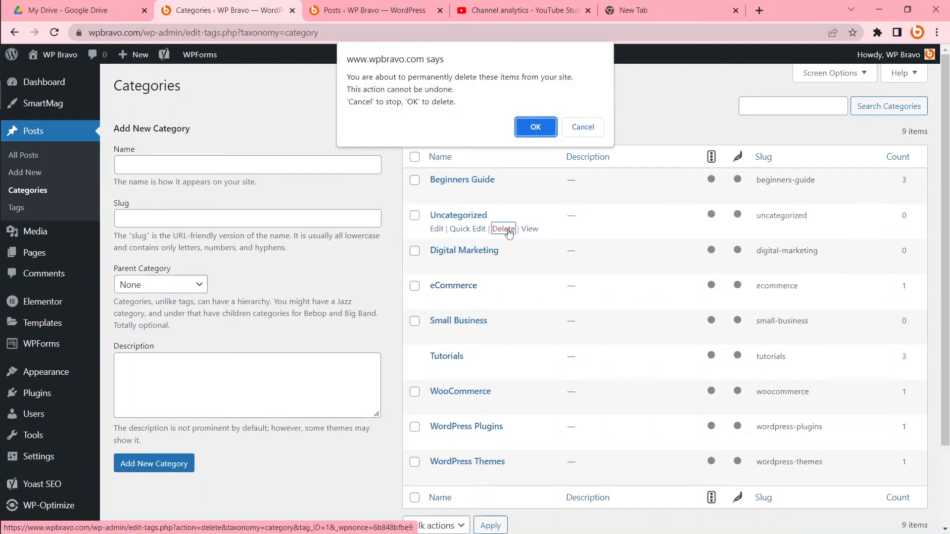
click(535, 127)
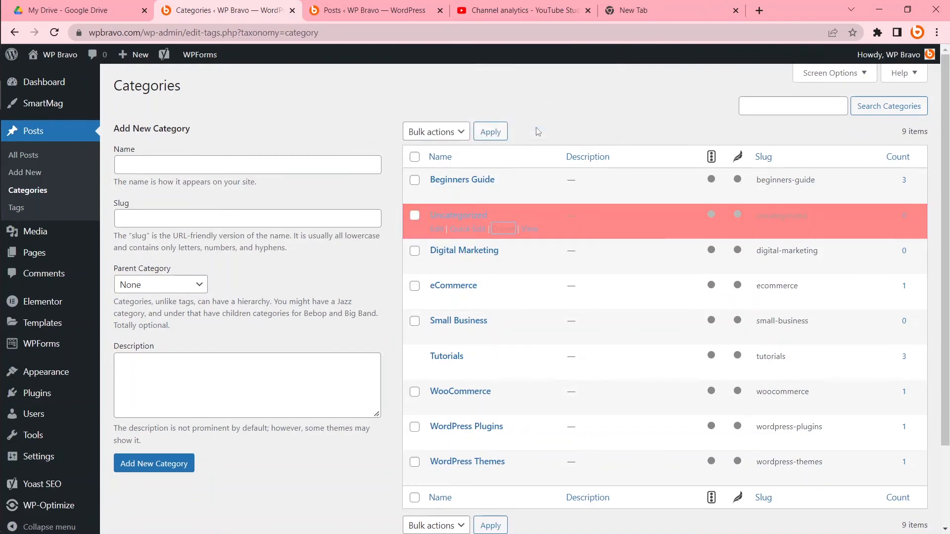